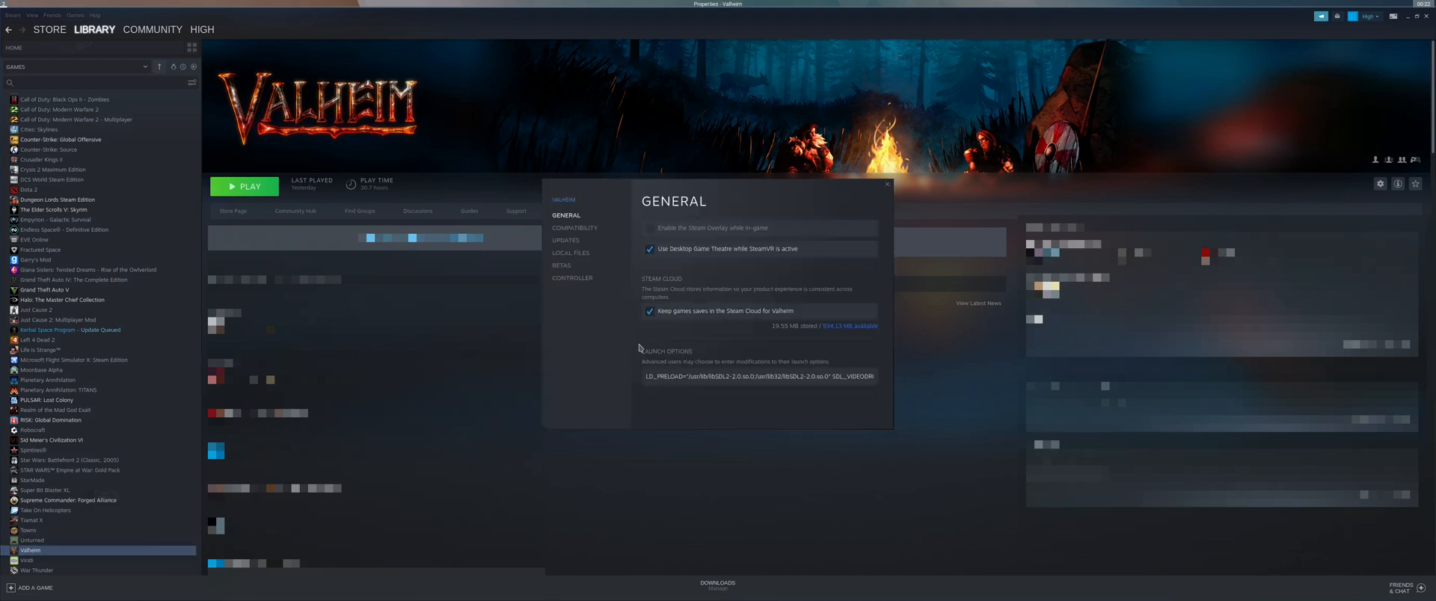
Check that Valheim's launch options end with SDL_VIDEODRIVER=wayland %command%.
click(728, 376)
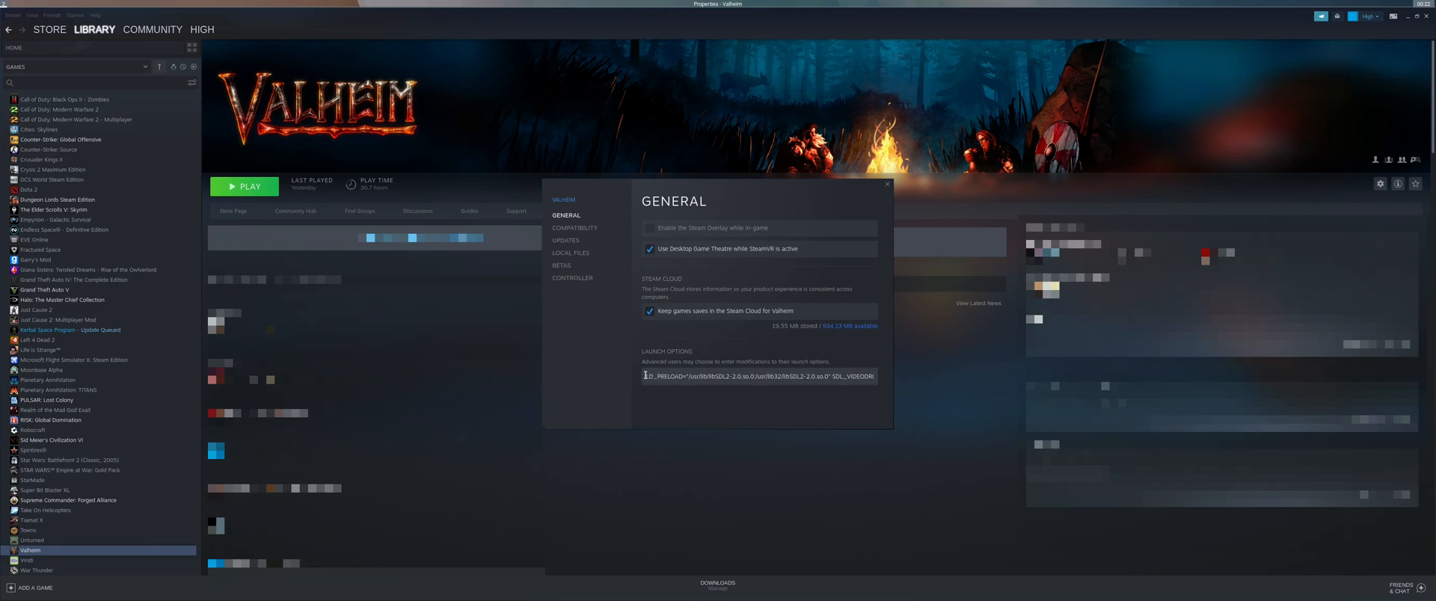
double_click(662, 377)
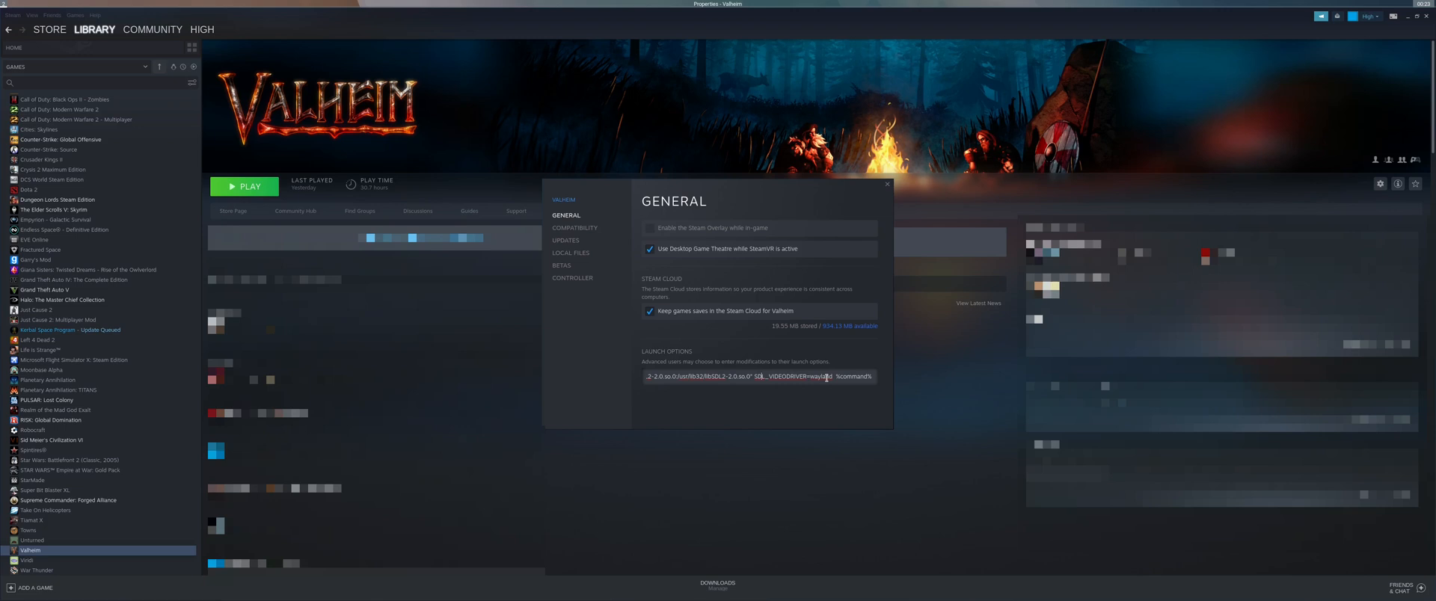
double_click(852, 377)
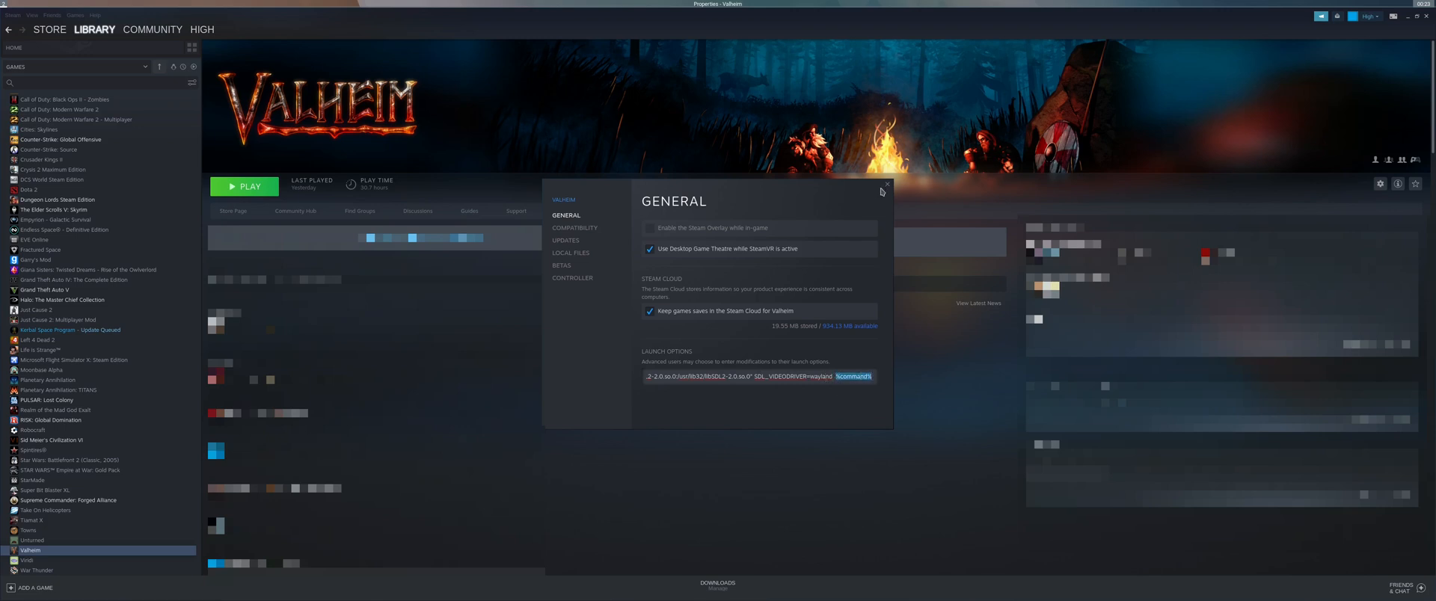
mouse_move(882, 188)
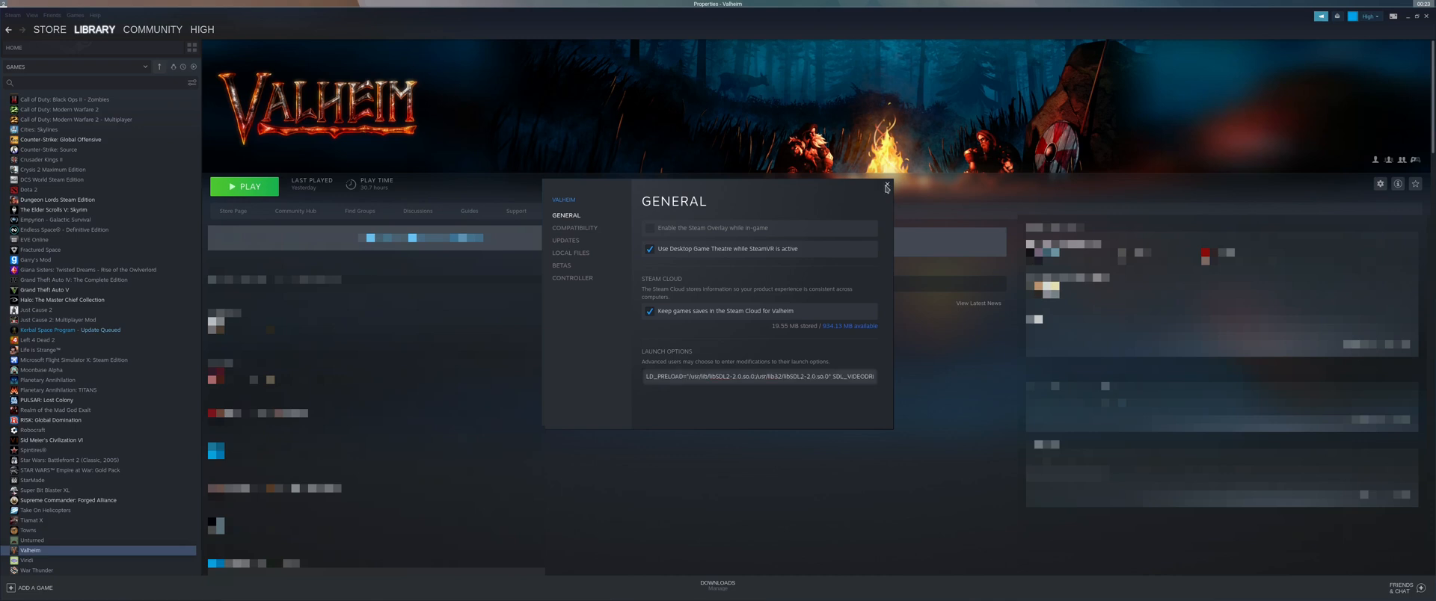
Close Valheim's properties and launch the game with 'Play Valheim using OpenGL'.
click(886, 188)
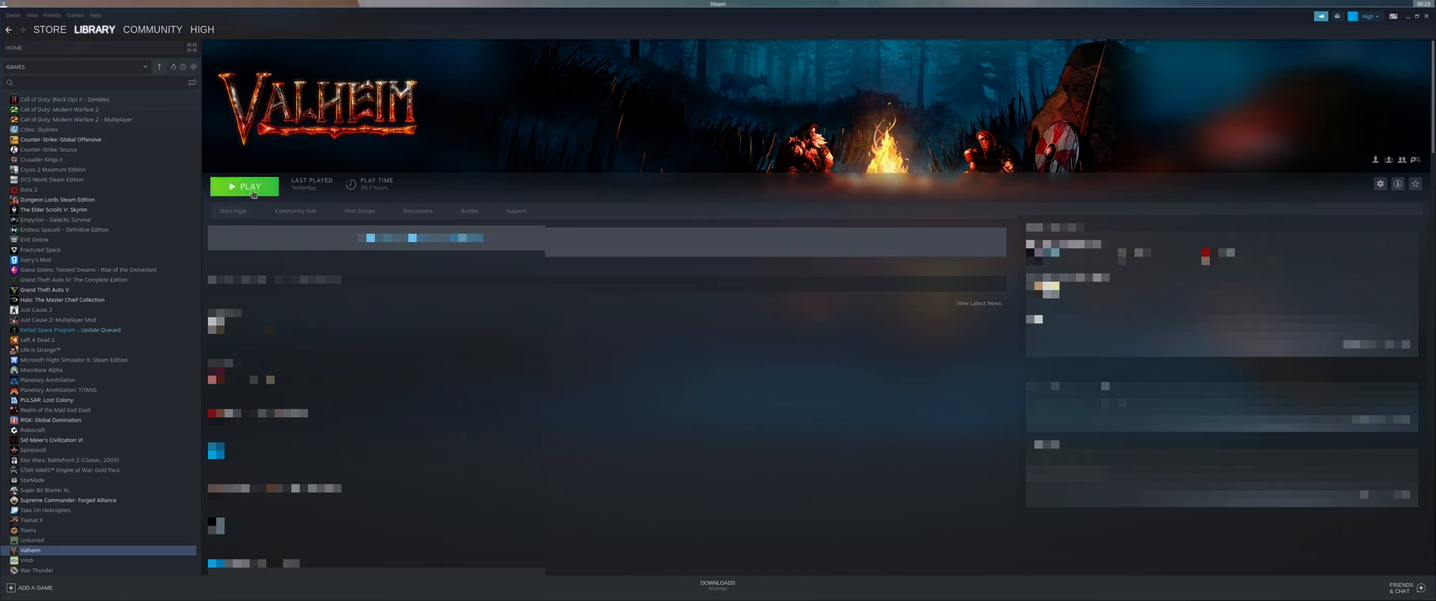
click(244, 187)
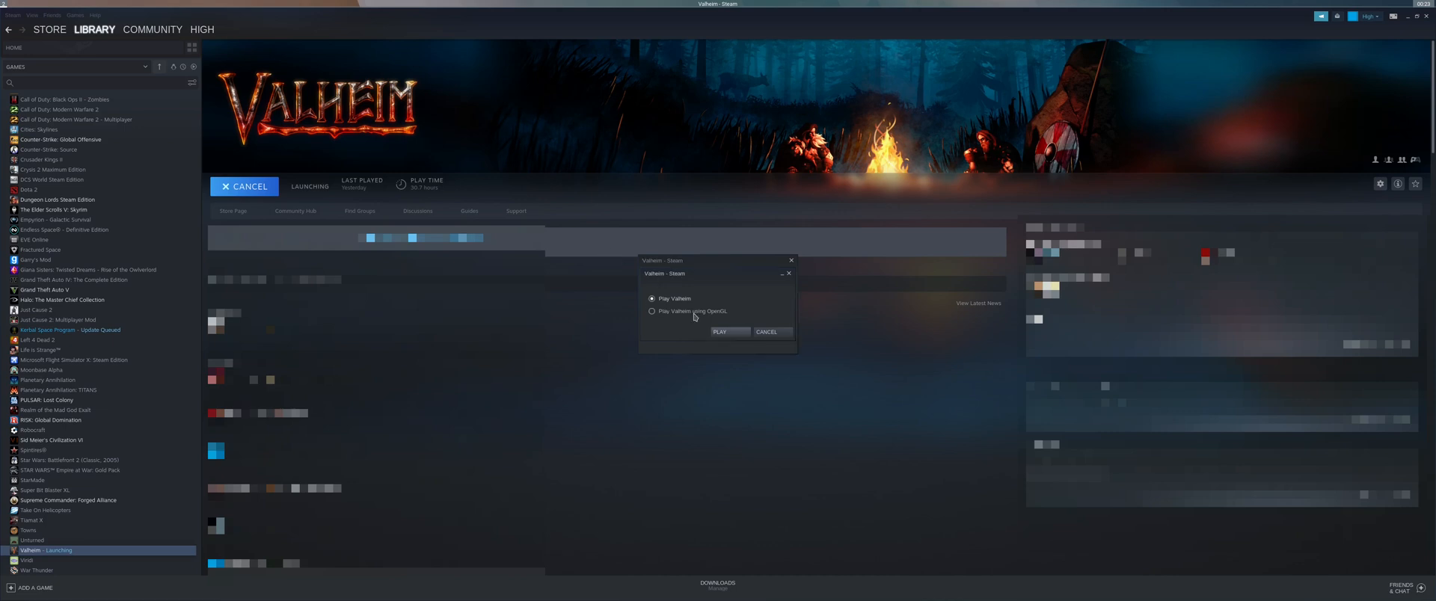
click(651, 311)
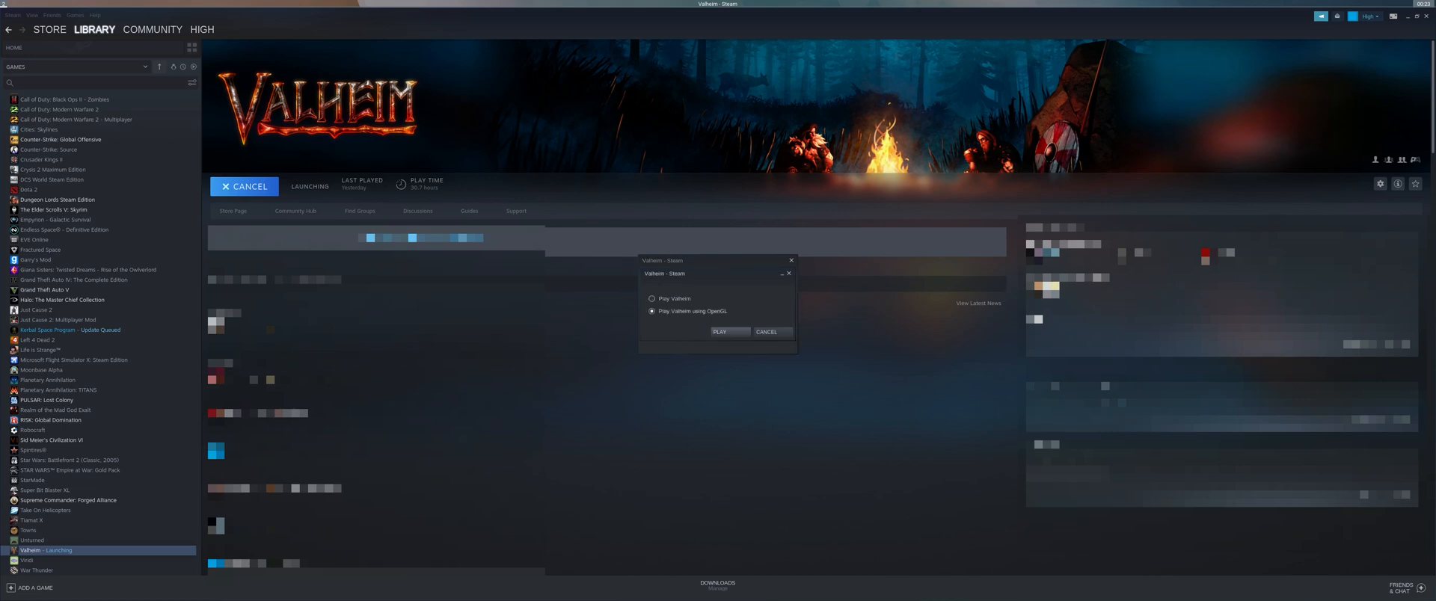
click(719, 331)
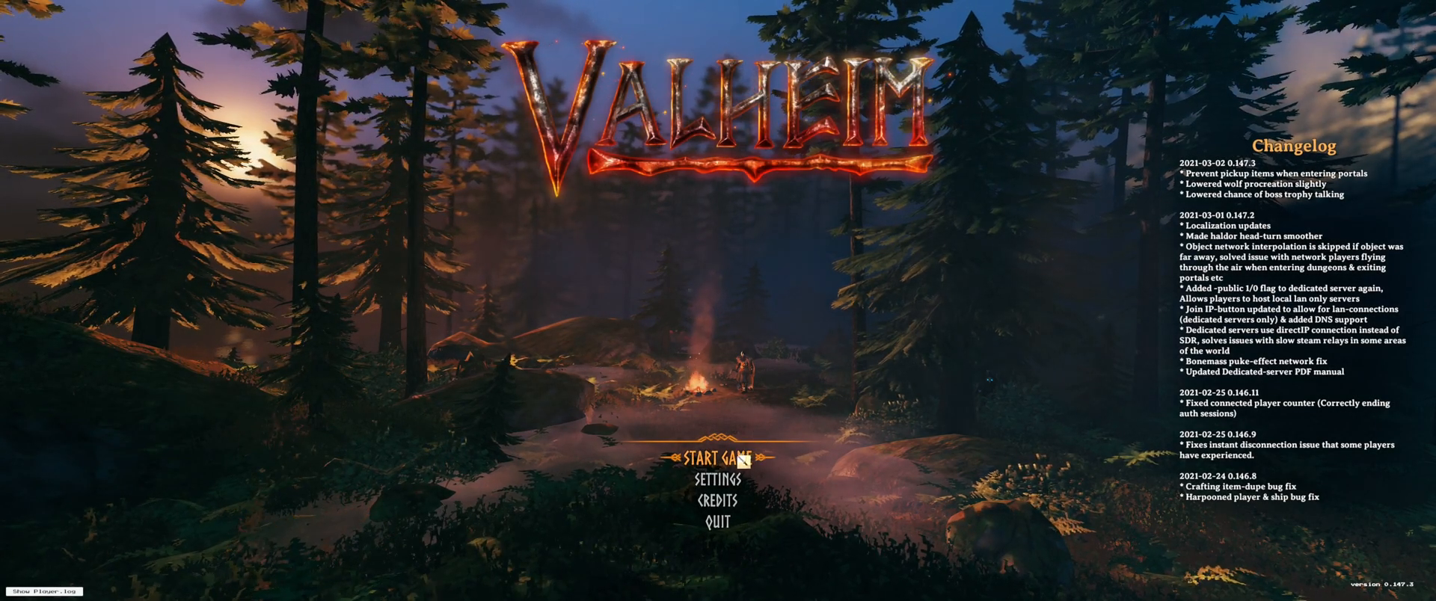
Start a game as Captian Chef in the saved meadows world, then open the Esc menu.
click(718, 457)
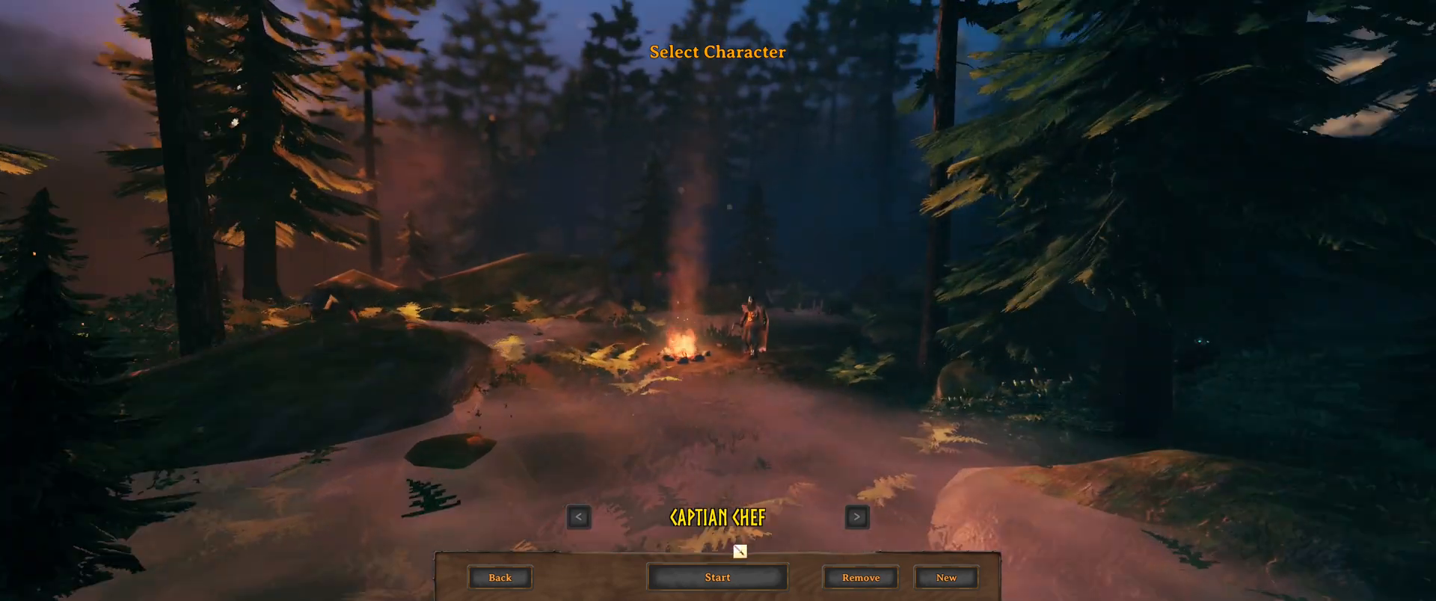
click(717, 577)
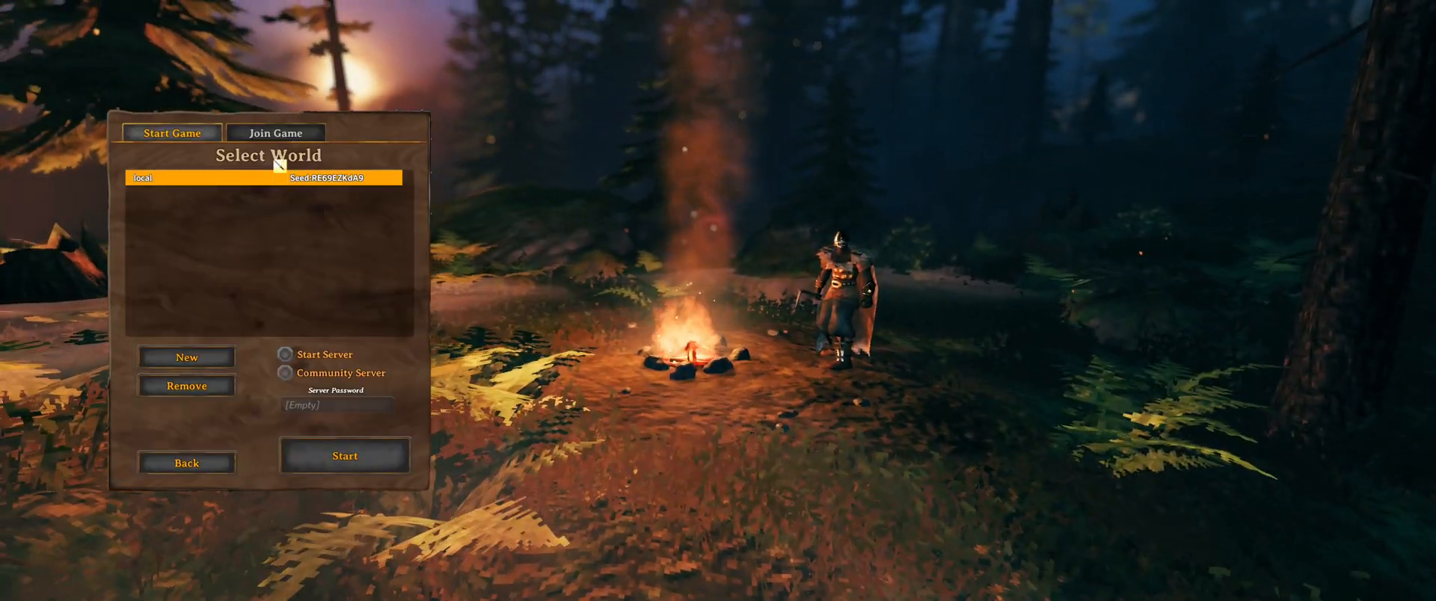
click(344, 456)
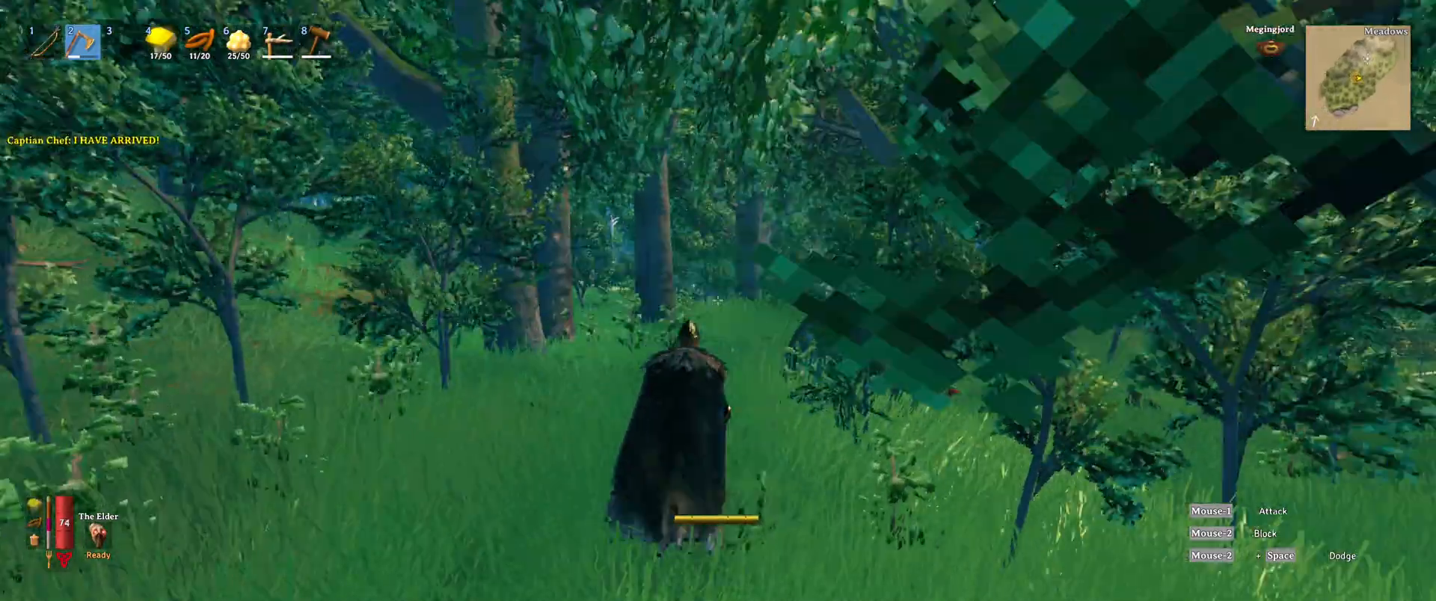
key(Escape)
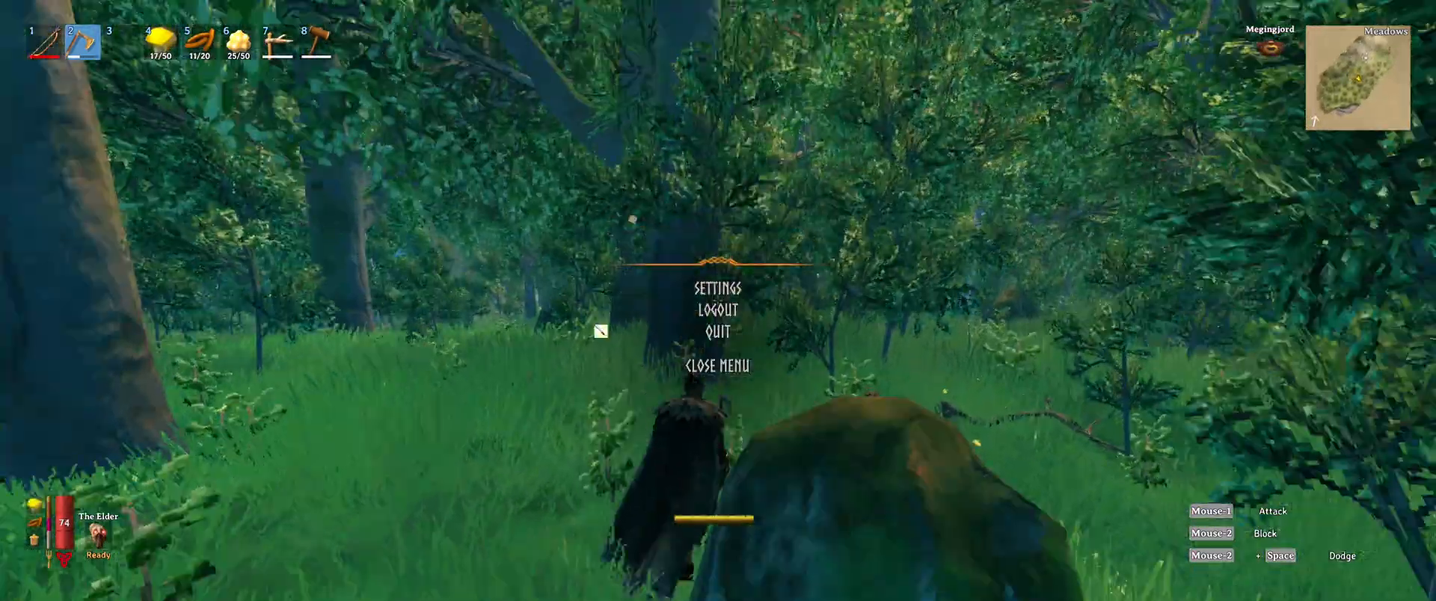